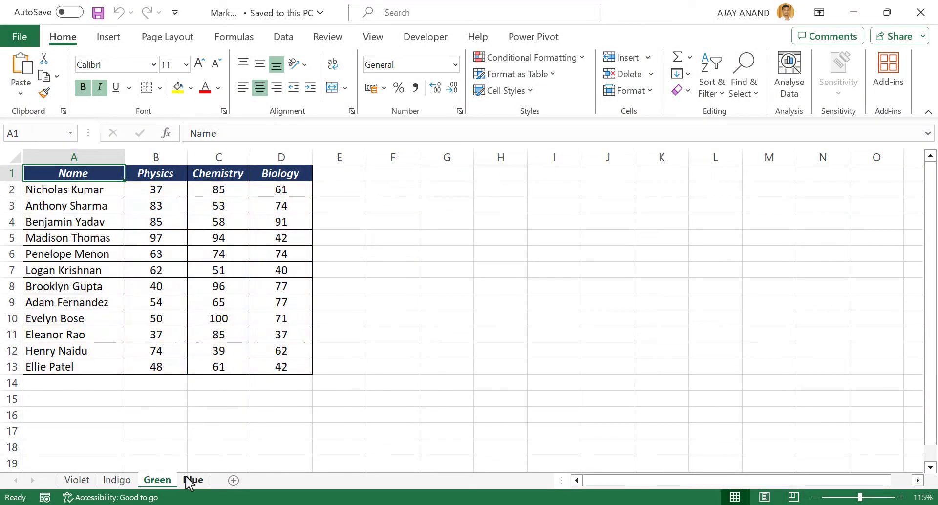
View the Indigo and Blue mark sheets, return to Violet, and show the Developer ribbon
{"action": "left_click", "coordinate": [118, 480]}
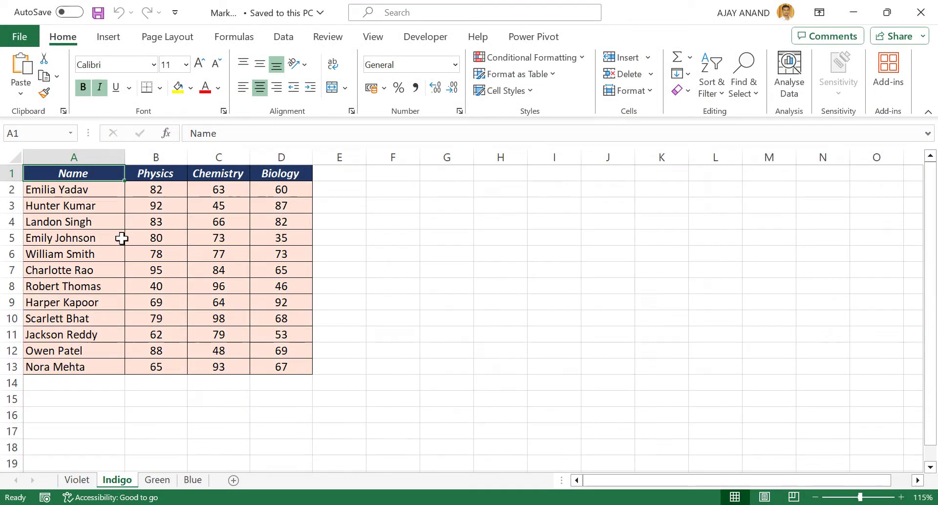
{"action": "left_click", "coordinate": [192, 479]}
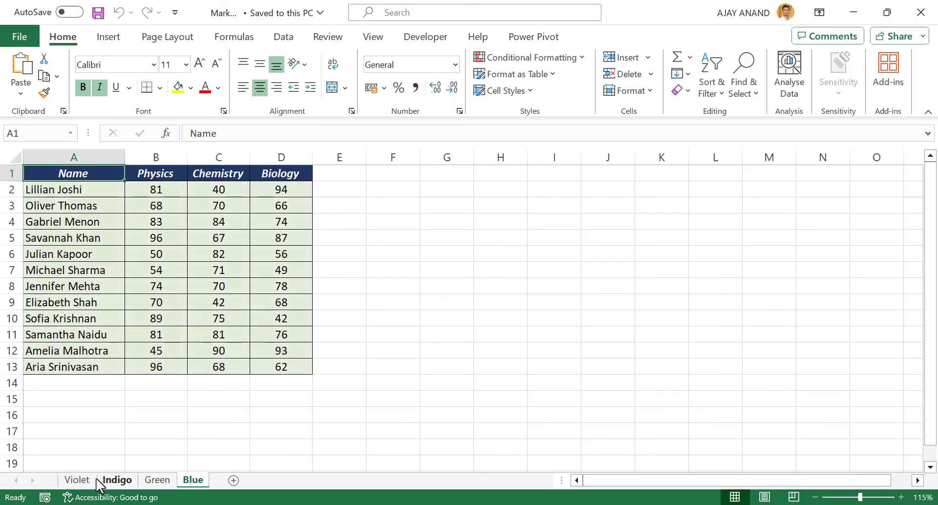
{"action": "left_click", "coordinate": [76, 480]}
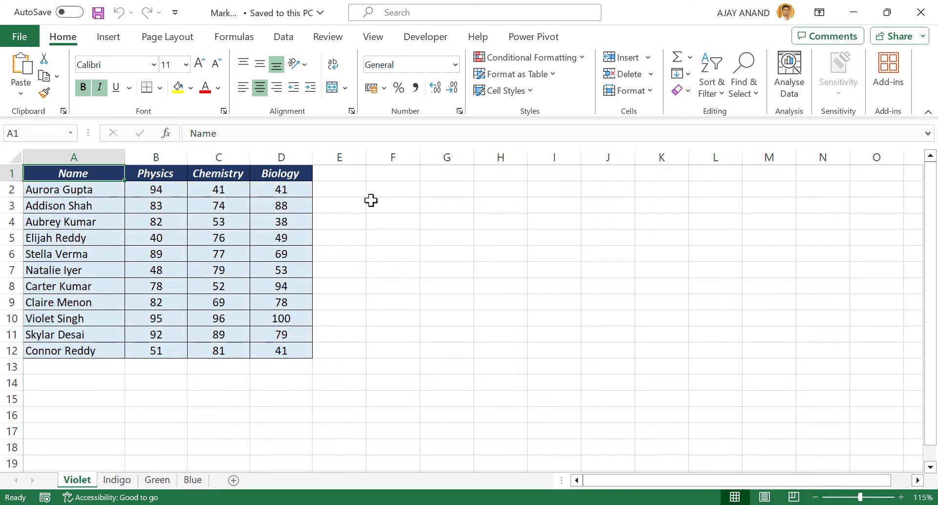
{"action": "left_click", "coordinate": [425, 37]}
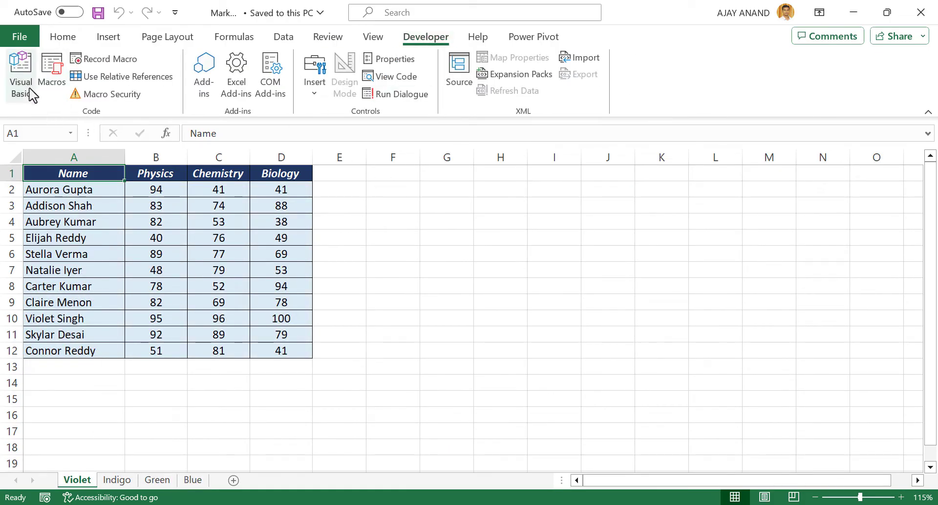
In the VBA editor, insert a new code module under the Mark List workbook
{"action": "left_click", "coordinate": [19, 69]}
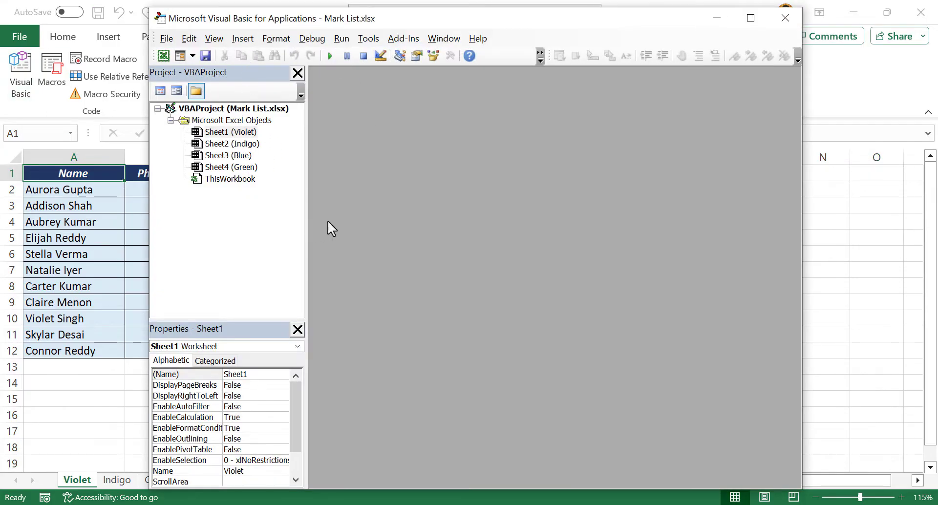
{"action": "mouse_move", "coordinate": [263, 205]}
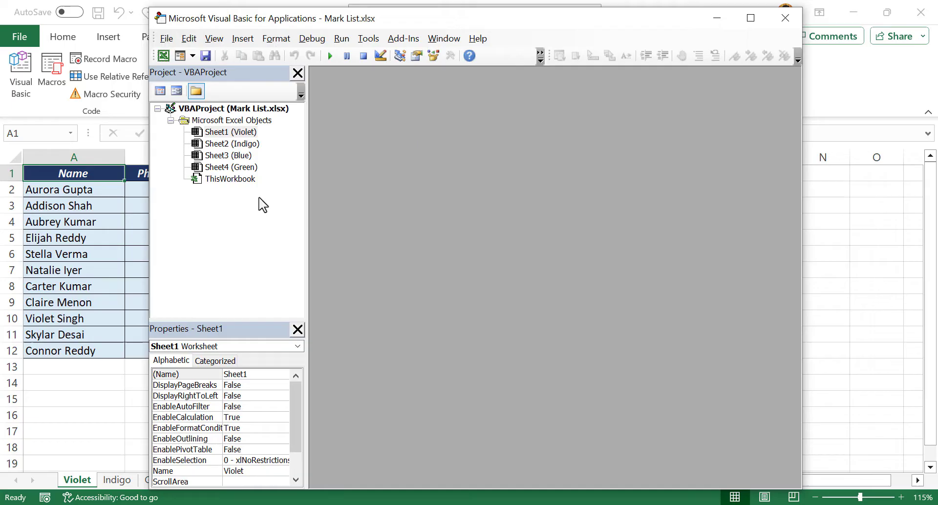
{"action": "mouse_move", "coordinate": [231, 183]}
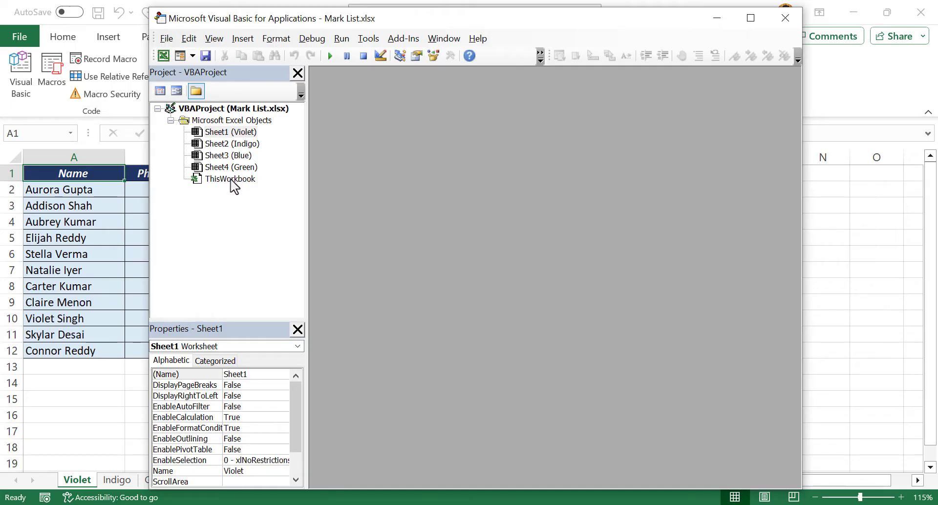
{"action": "right_click", "coordinate": [231, 178]}
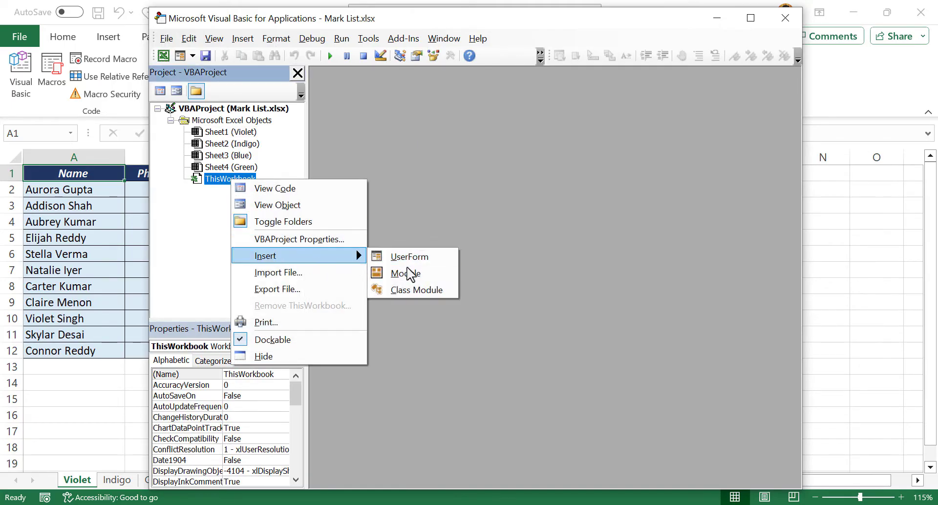
{"action": "left_click", "coordinate": [405, 274]}
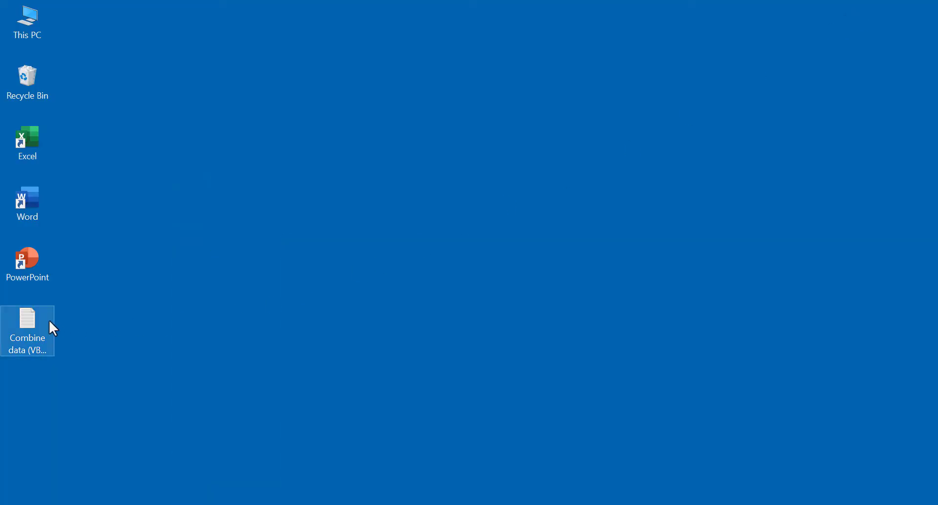
Open the 'Combine data (VBA Code)' text file from the desktop to copy its macro code
{"action": "double_click", "coordinate": [27, 319]}
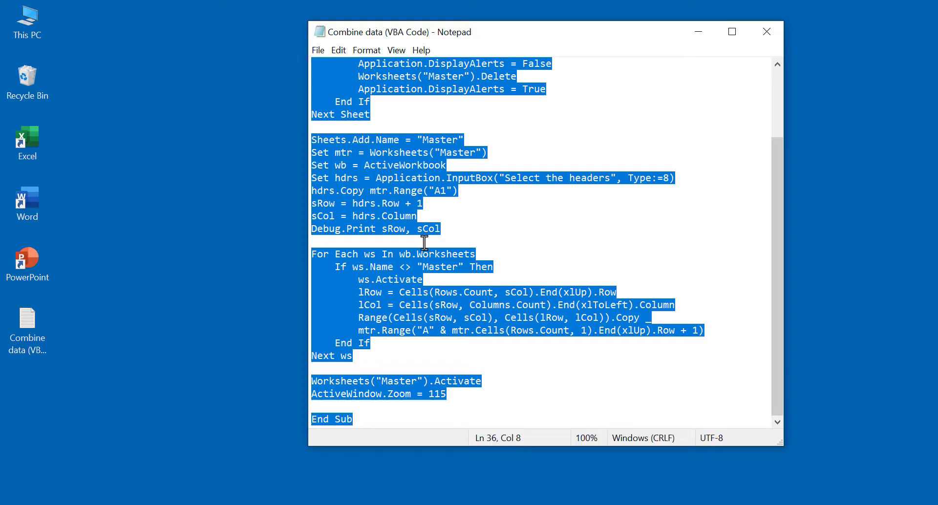
{"action": "mouse_move", "coordinate": [448, 267]}
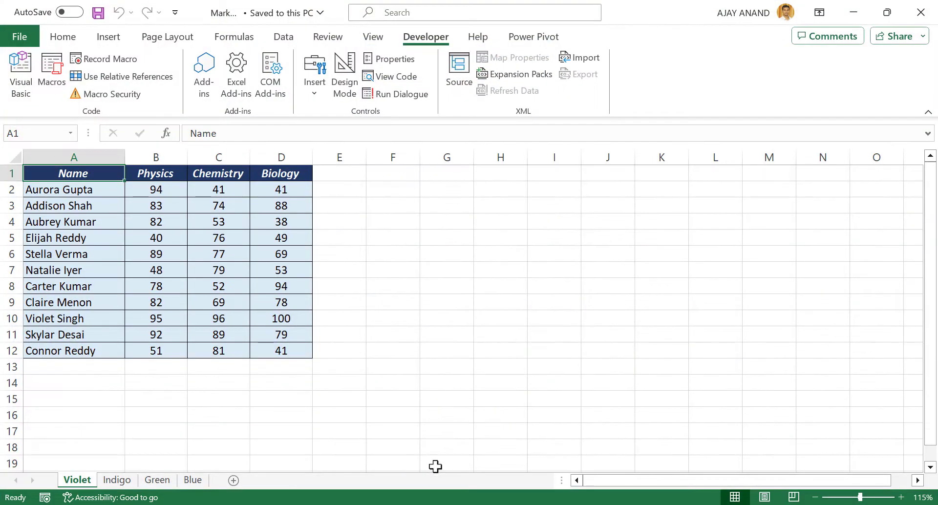
Paste the Combine_WorkSheets macro code into the empty Module1
{"action": "left_click", "coordinate": [19, 68]}
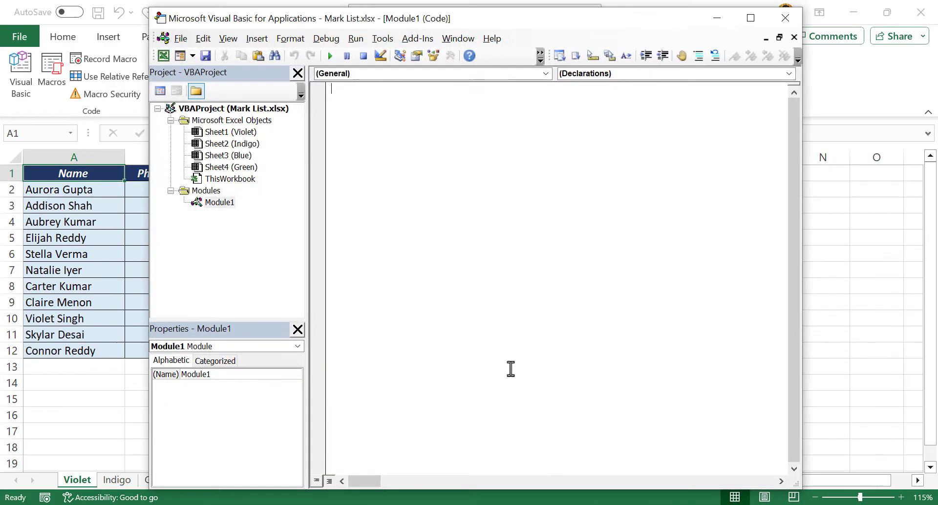
{"action": "right_click", "coordinate": [365, 105]}
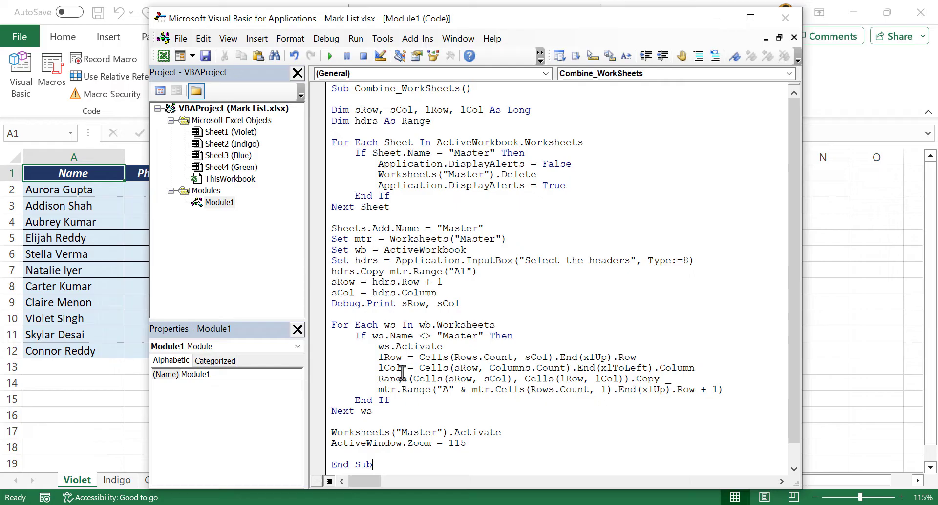
{"action": "mouse_move", "coordinate": [414, 104]}
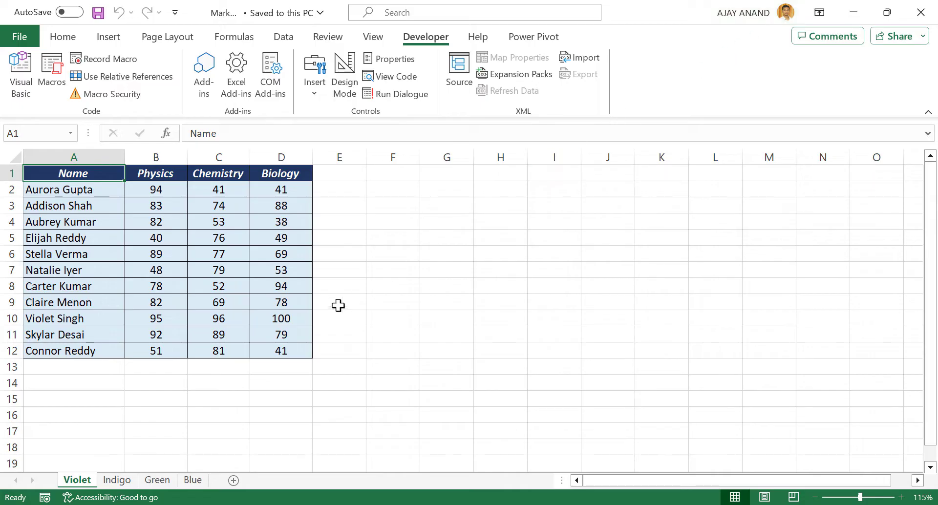
{"action": "mouse_move", "coordinate": [119, 480]}
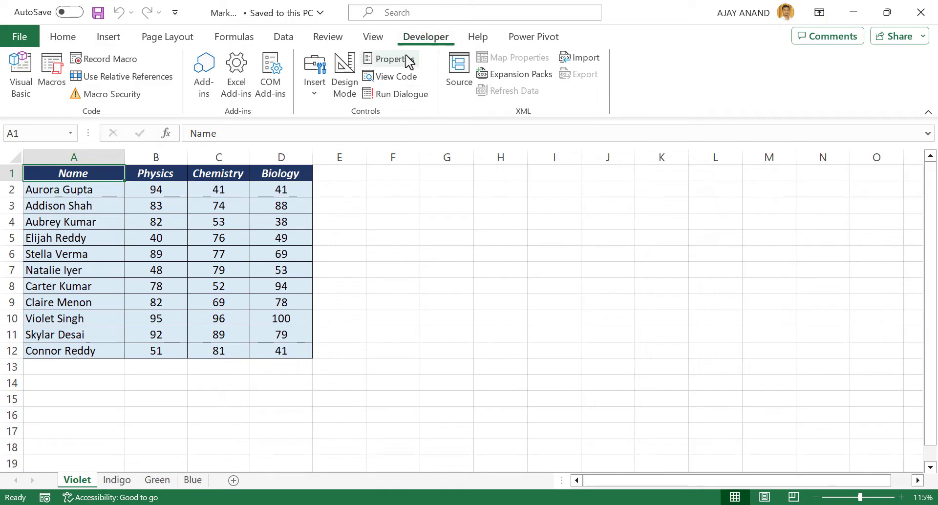
Run the Combine_WorkSheets macro from the Macros list so it prompts for headers
{"action": "left_click", "coordinate": [51, 66]}
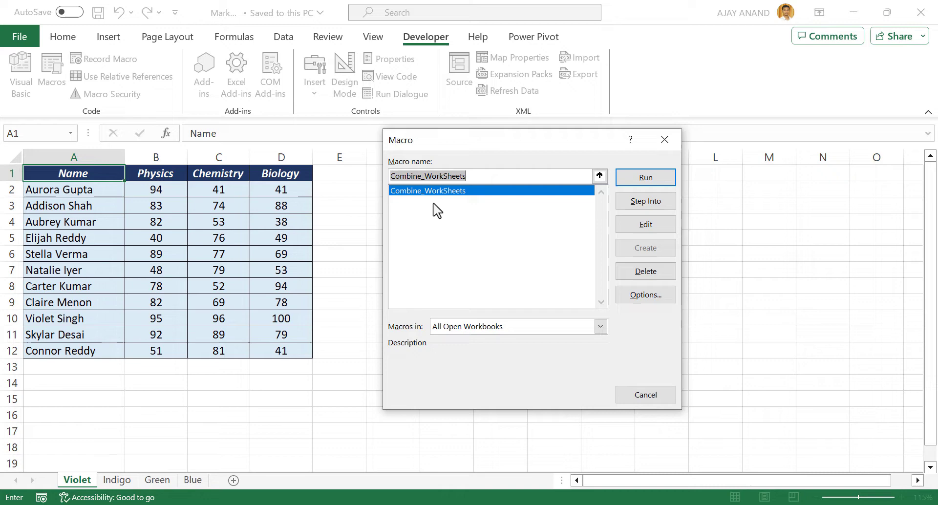
{"action": "mouse_move", "coordinate": [430, 207]}
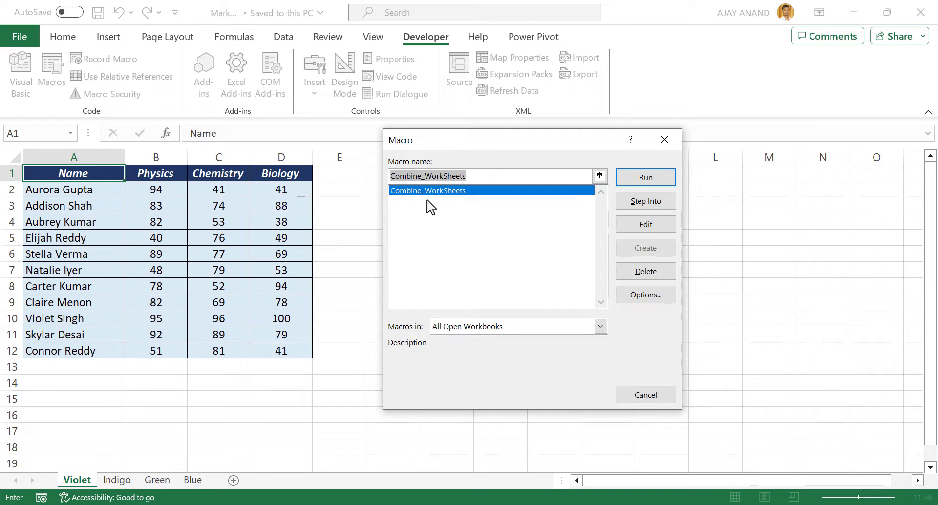
{"action": "mouse_move", "coordinate": [645, 178]}
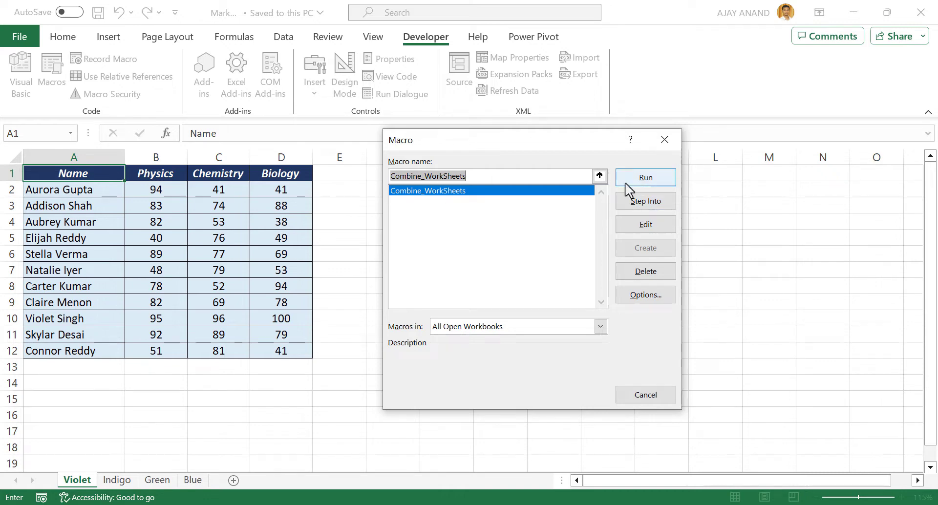
{"action": "left_click", "coordinate": [645, 178]}
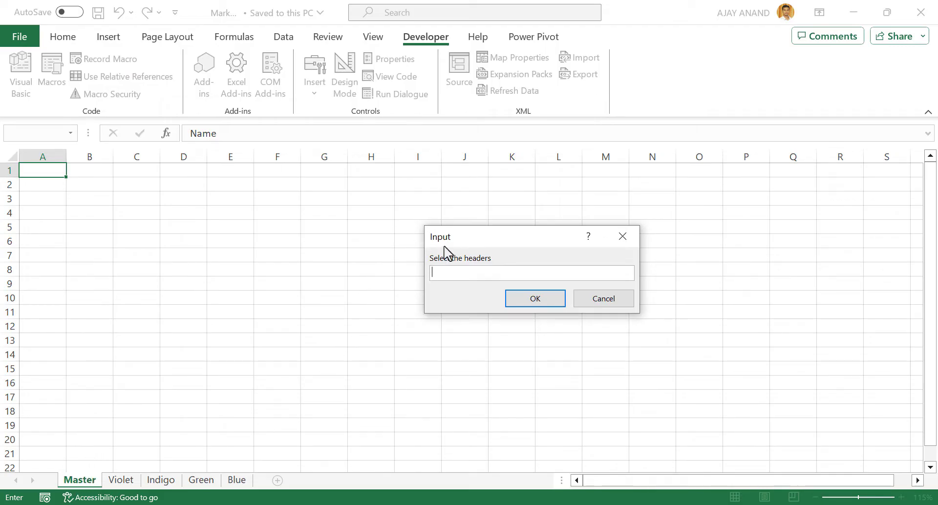
{"action": "mouse_move", "coordinate": [359, 297]}
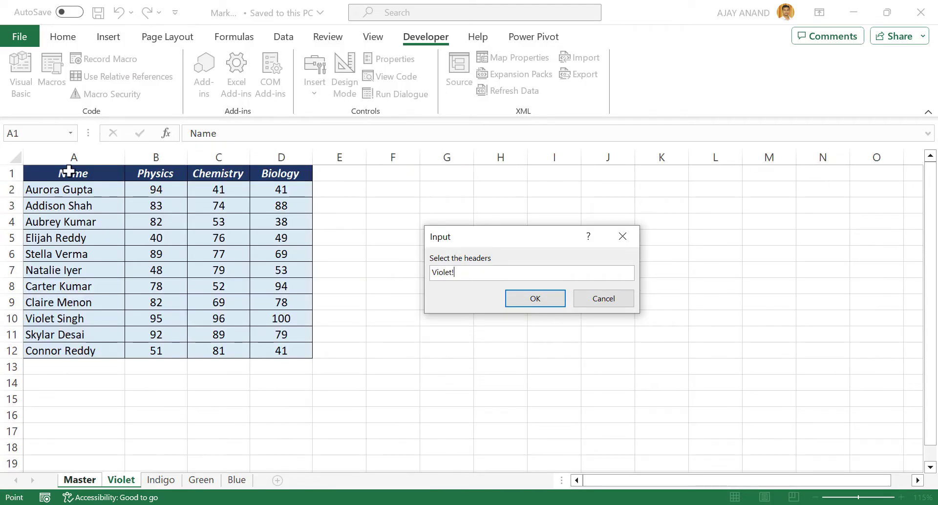
Select Violet!$A$1:$D$1 as the header range and confirm to fill the Master sheet
{"action": "left_click_drag", "start_coordinate": [73, 173], "coordinate": [280, 173]}
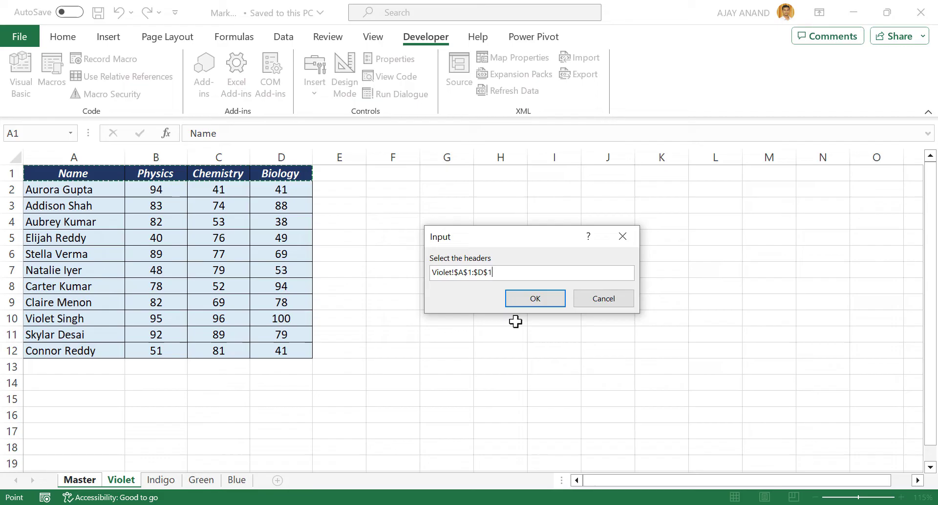
{"action": "left_click", "coordinate": [535, 299]}
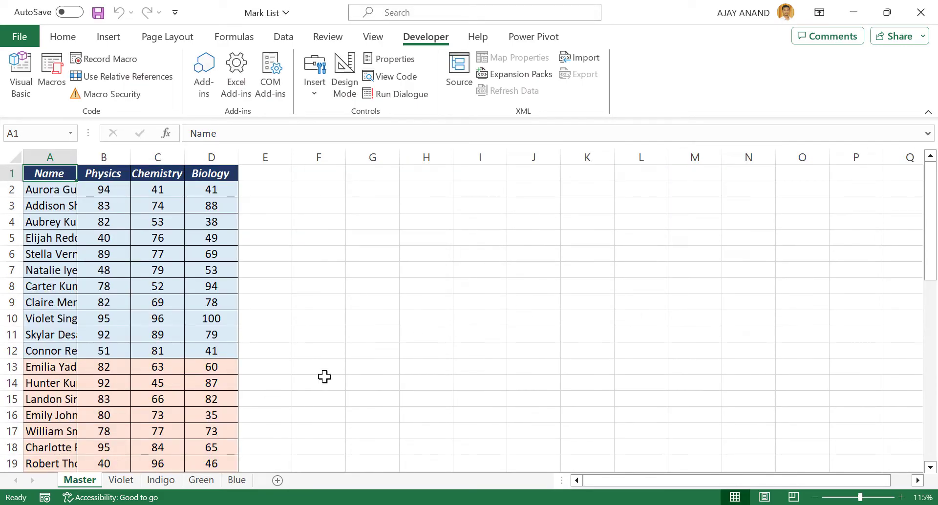
{"action": "mouse_move", "coordinate": [170, 473]}
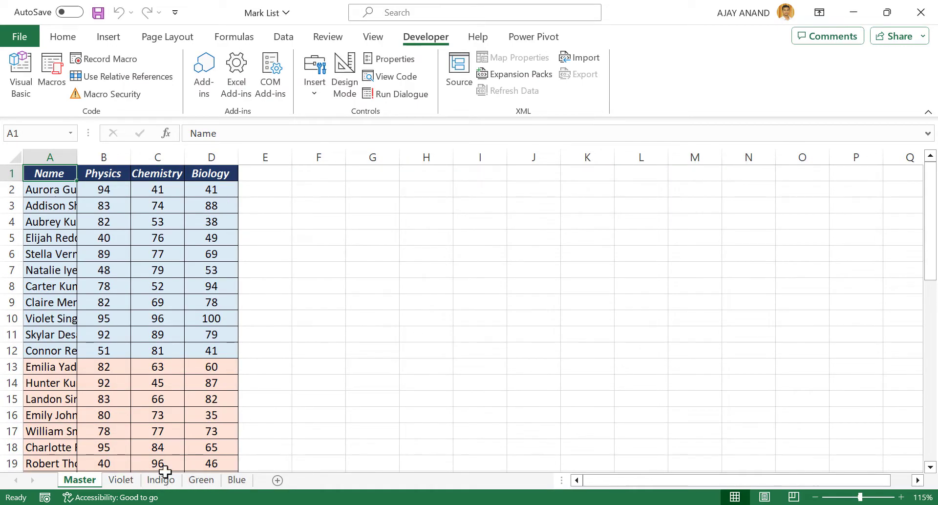
Scroll through the combined Master records, then reopen the Visual Basic editor
{"action": "scroll", "scroll_direction": "down", "scroll_amount": 3}
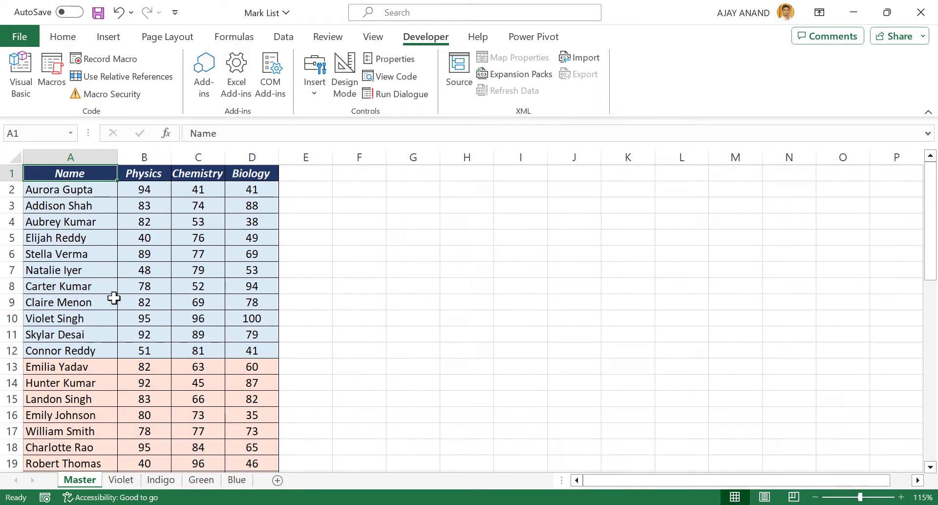
{"action": "scroll", "scroll_direction": "down", "scroll_amount": 3}
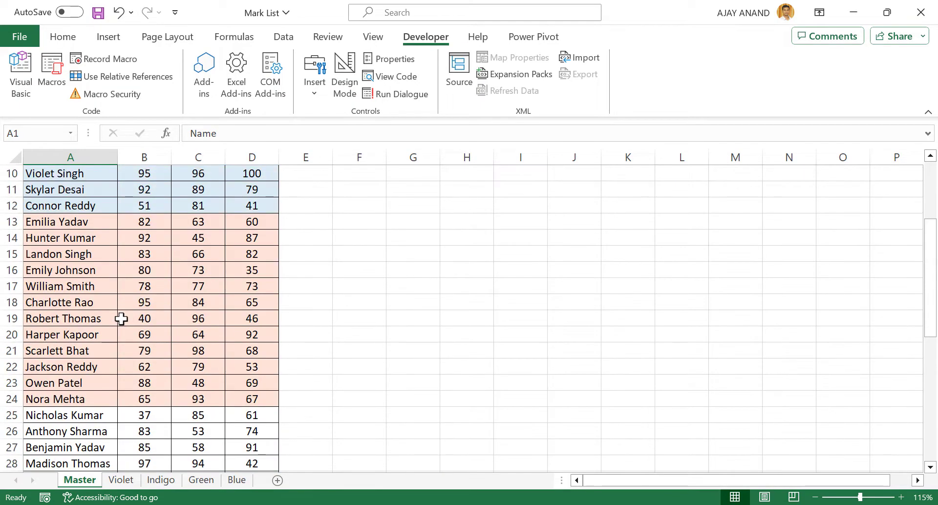
{"action": "left_click", "coordinate": [20, 69]}
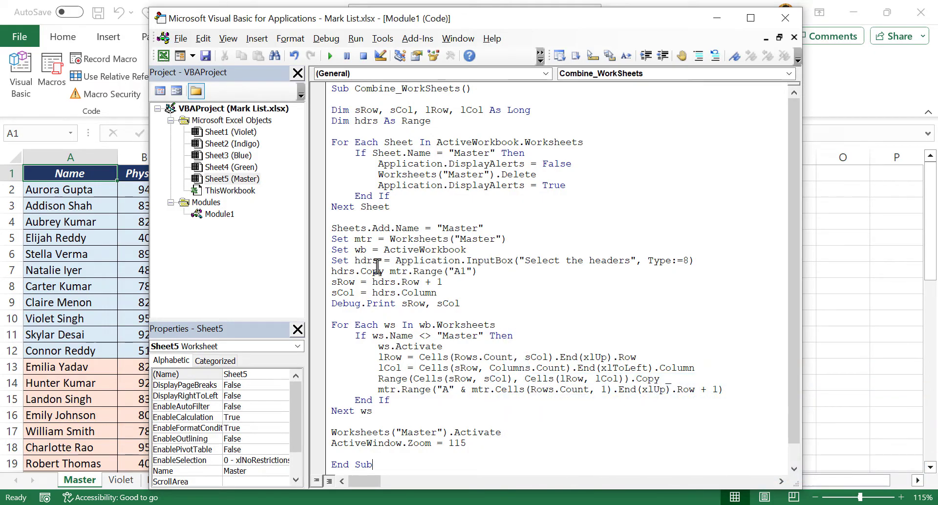
{"action": "mouse_move", "coordinate": [433, 275]}
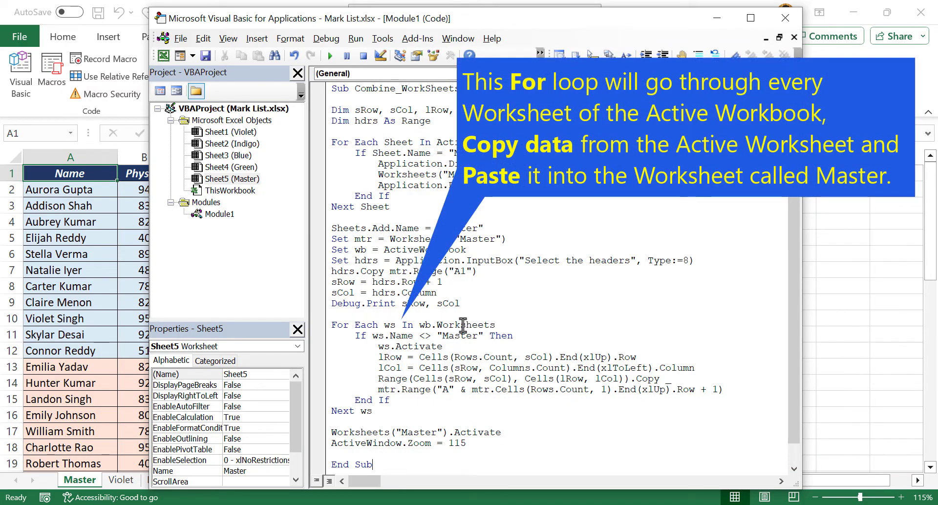
{"action": "mouse_move", "coordinate": [633, 379]}
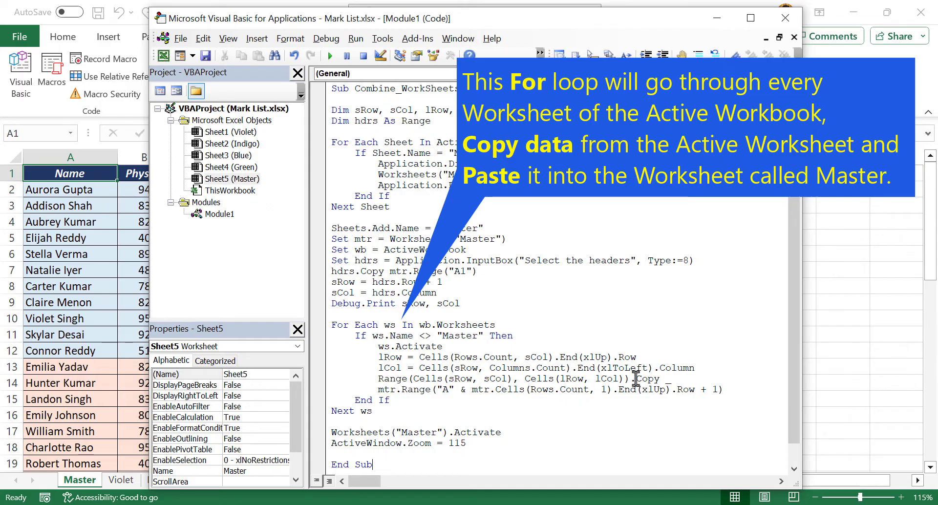
{"action": "mouse_move", "coordinate": [536, 391]}
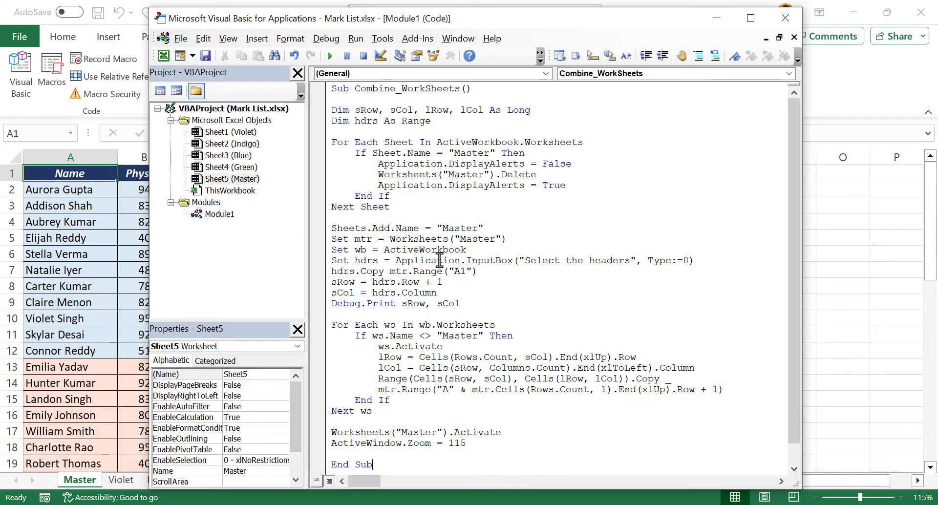
{"action": "mouse_move", "coordinate": [422, 261]}
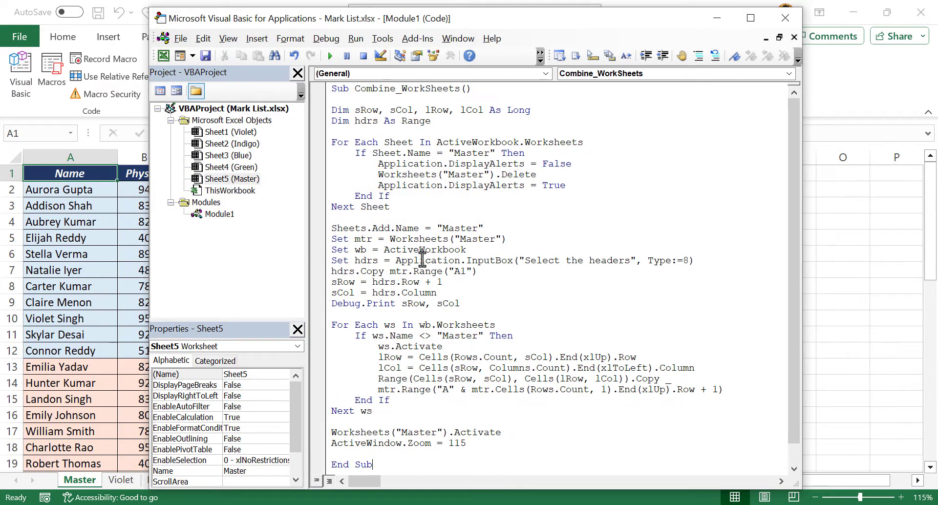
{"action": "mouse_move", "coordinate": [434, 213]}
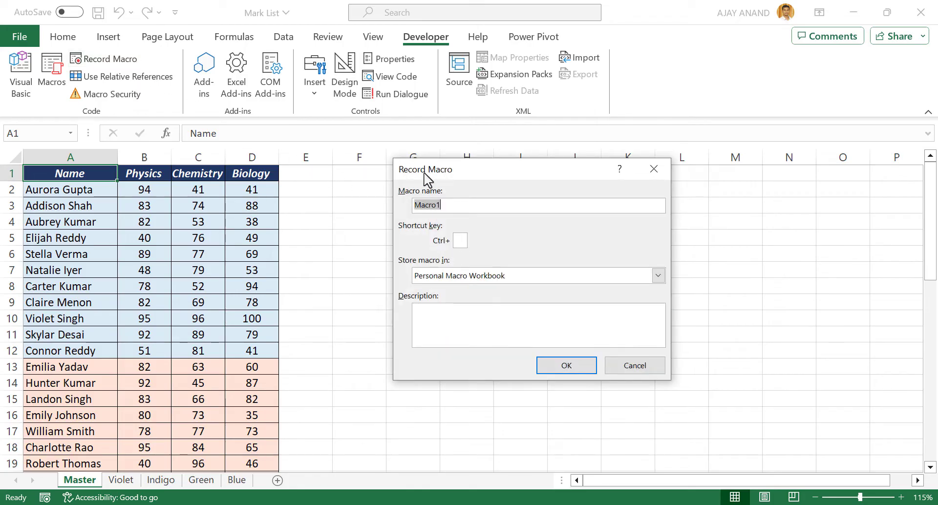
{"action": "mouse_move", "coordinate": [457, 267]}
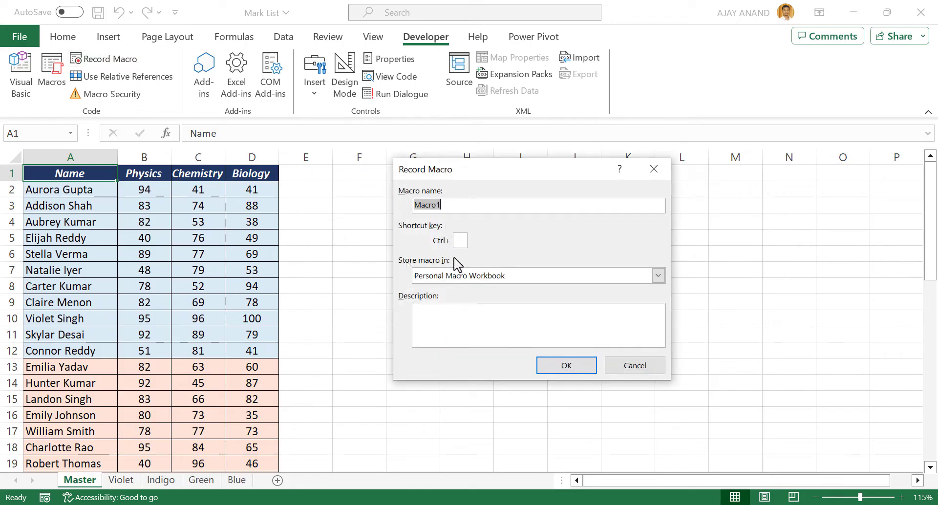
Record and immediately stop an empty Macro1 stored in the Personal Macro Workbook
{"action": "left_click", "coordinate": [659, 275]}
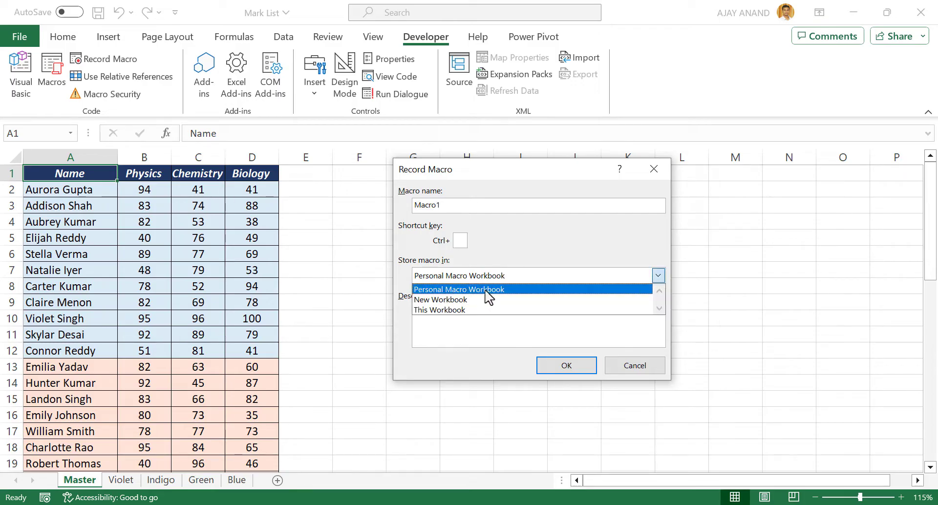
{"action": "left_click", "coordinate": [459, 290]}
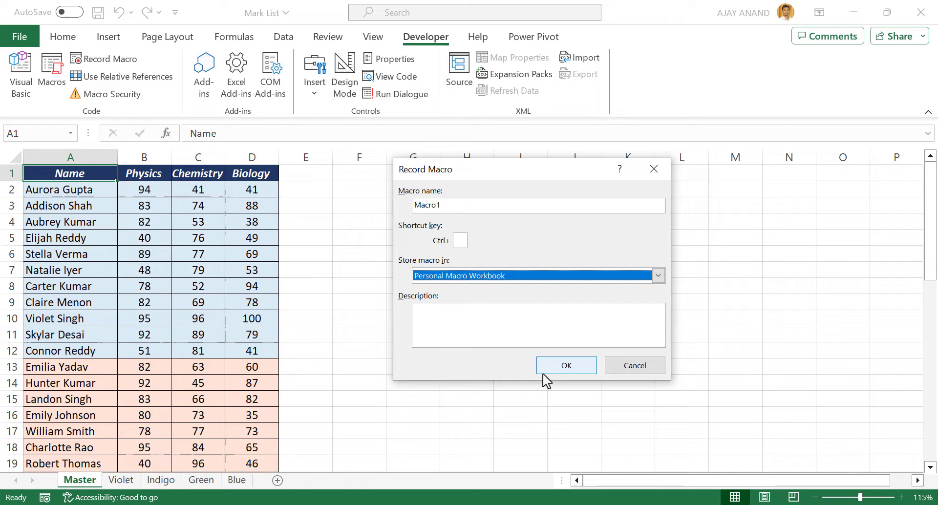
{"action": "left_click", "coordinate": [566, 365]}
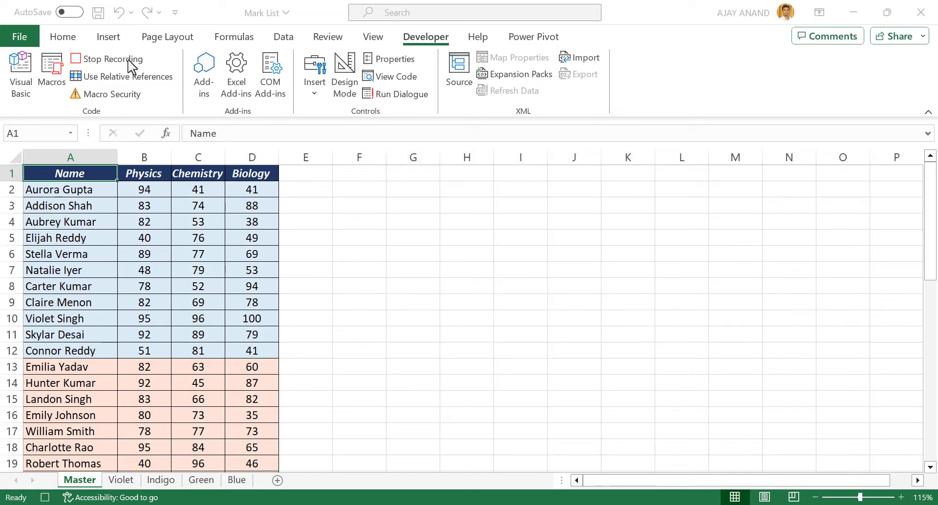
{"action": "left_click", "coordinate": [106, 60]}
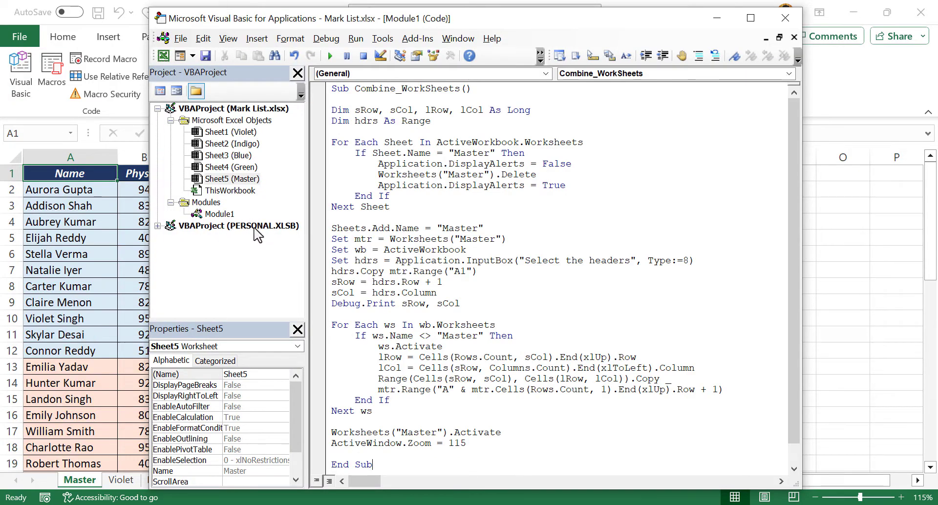
{"action": "mouse_move", "coordinate": [273, 233]}
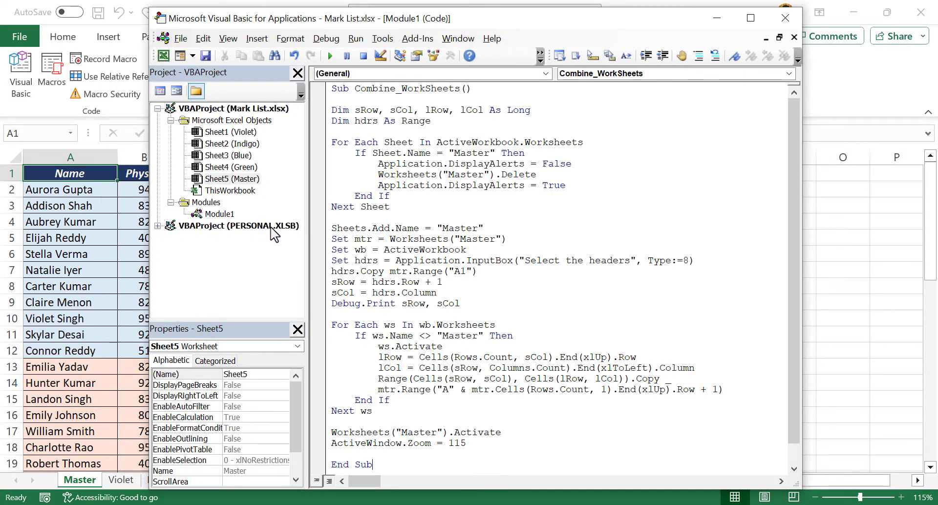
{"action": "mouse_move", "coordinate": [261, 237]}
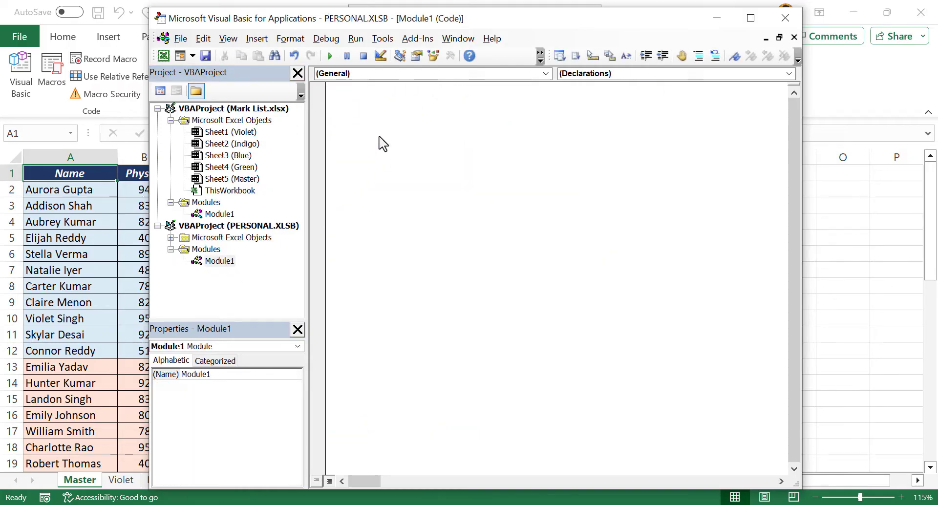
Select all the Combine_WorkSheets code in Mark List's Module1 for copying into PERSONAL.XLSB
{"action": "double_click", "coordinate": [219, 214]}
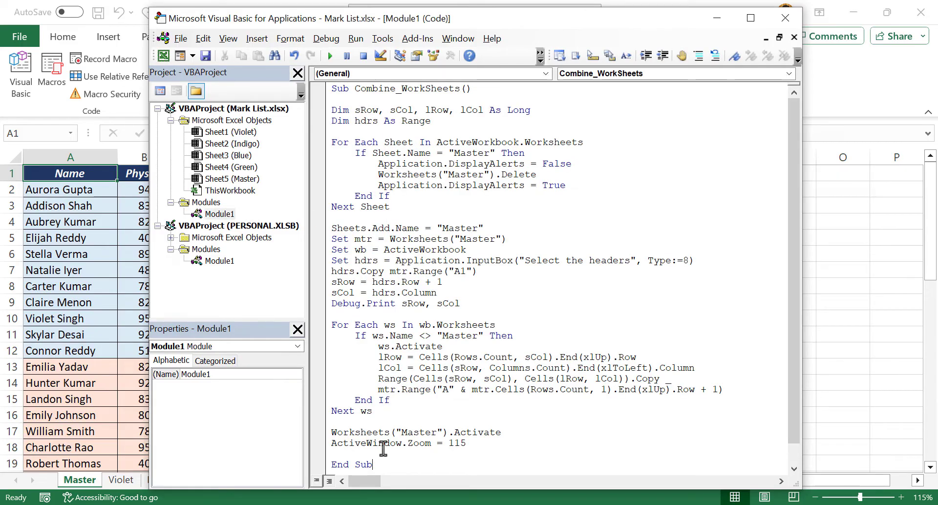
{"action": "key", "text": "ctrl+a"}
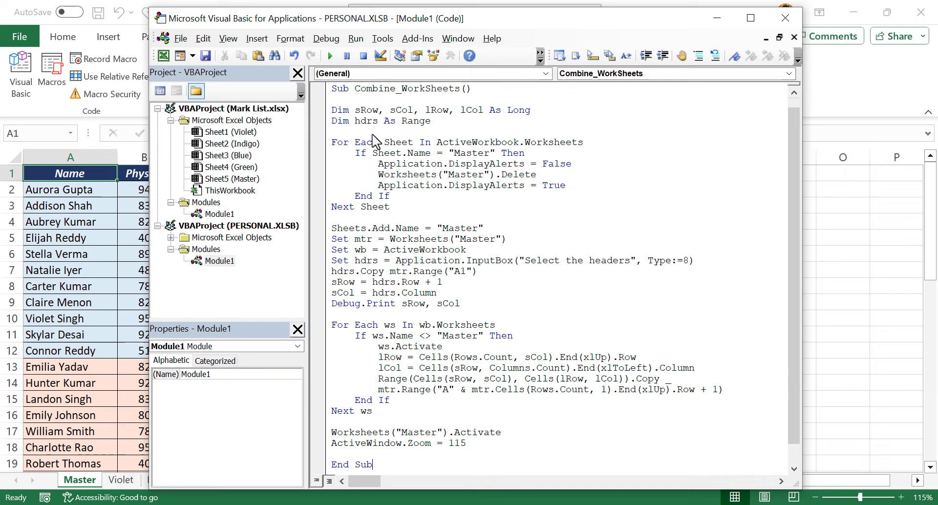
{"action": "mouse_move", "coordinate": [376, 121]}
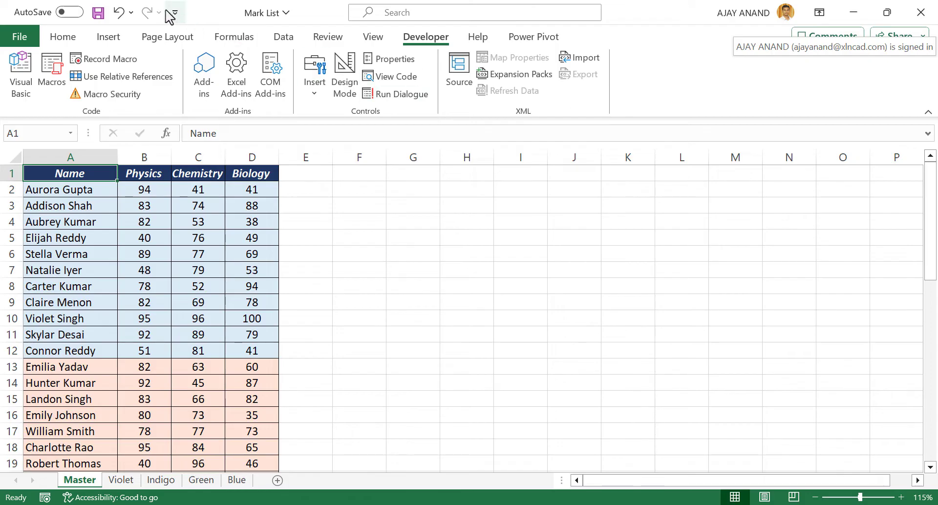
Add the PERSONAL.XLSB!Combine_WorkSheets macro to the Quick Access Toolbar commands
{"action": "right_click", "coordinate": [172, 14]}
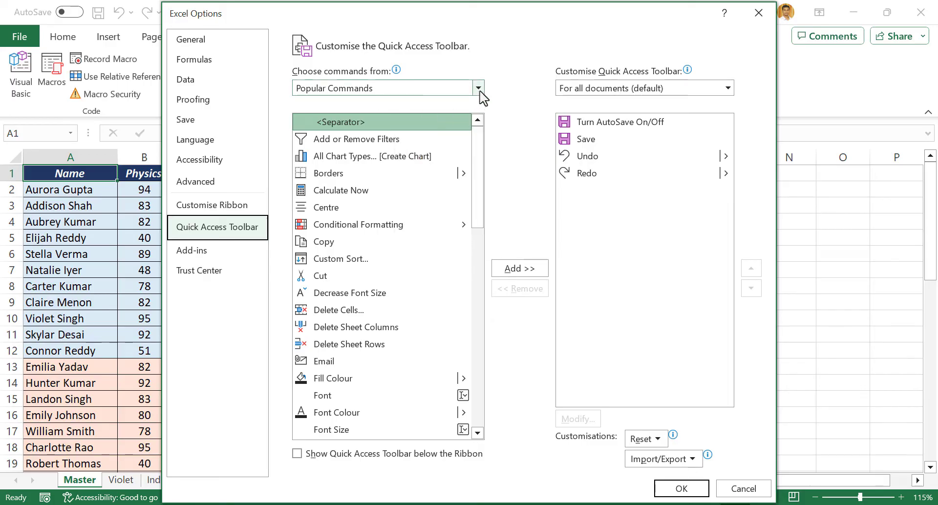
{"action": "left_click", "coordinate": [478, 88]}
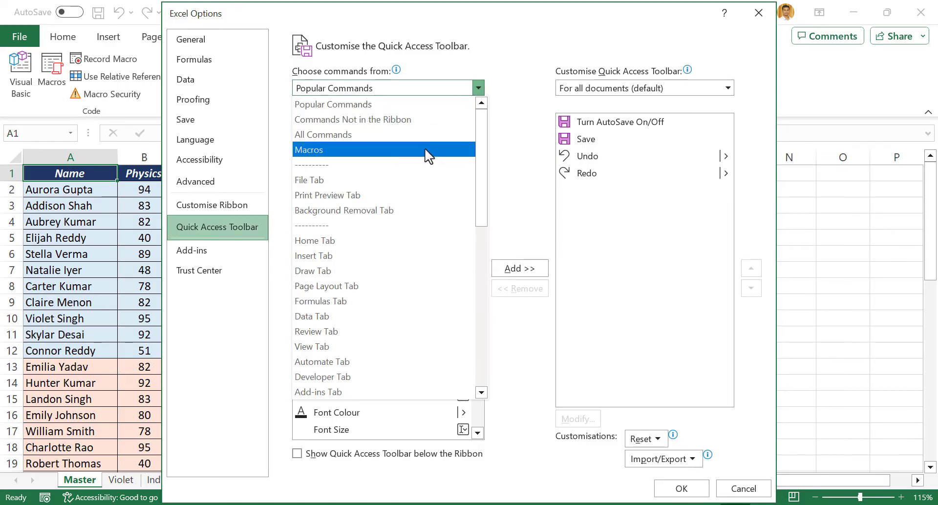
{"action": "left_click", "coordinate": [308, 151]}
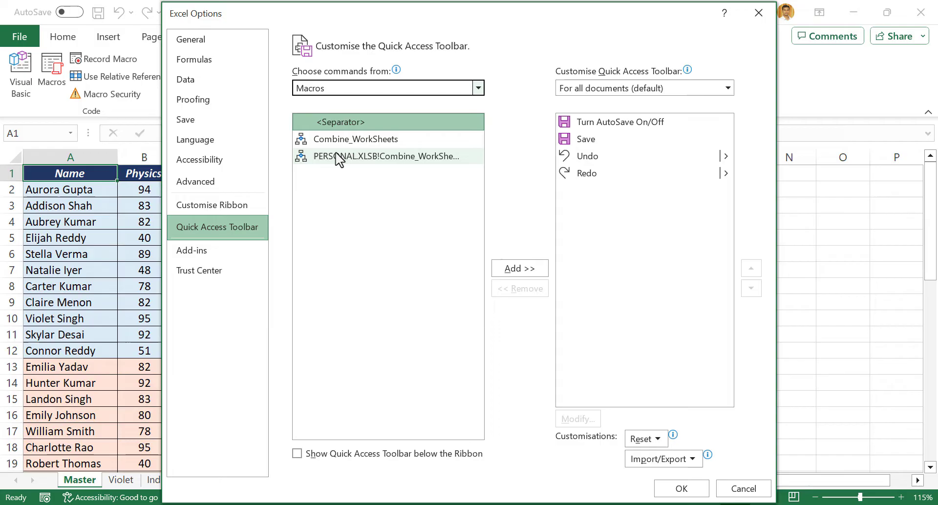
{"action": "left_click", "coordinate": [386, 157]}
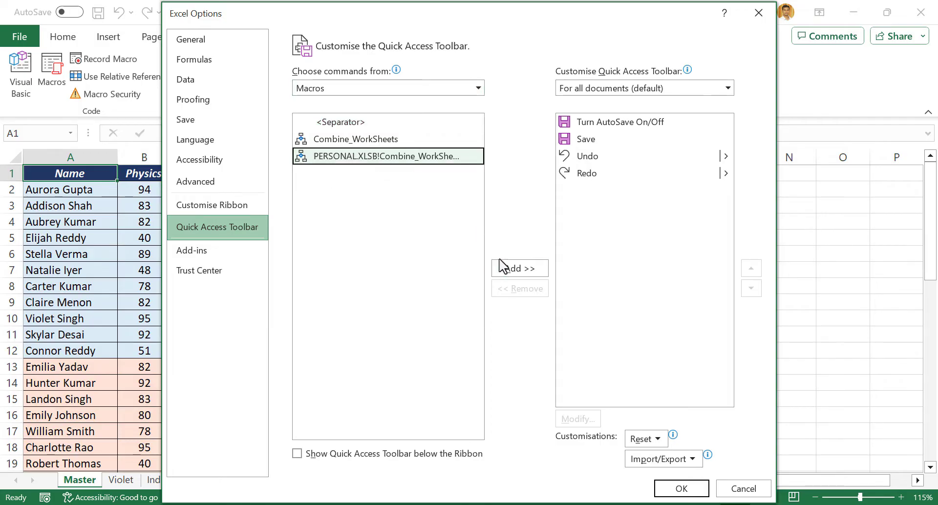
{"action": "left_click", "coordinate": [519, 269]}
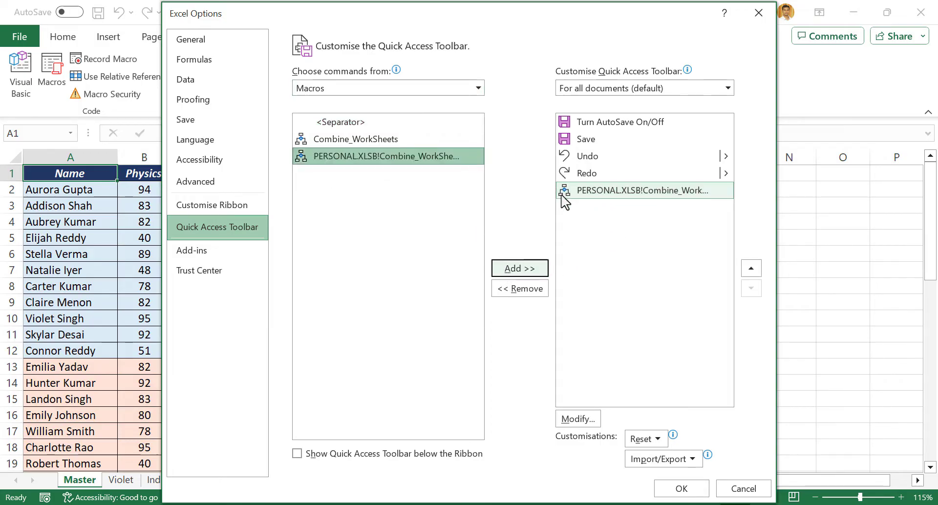
Give the new command an orange square icon and the name 'Combine Data', then apply
{"action": "left_click", "coordinate": [577, 419]}
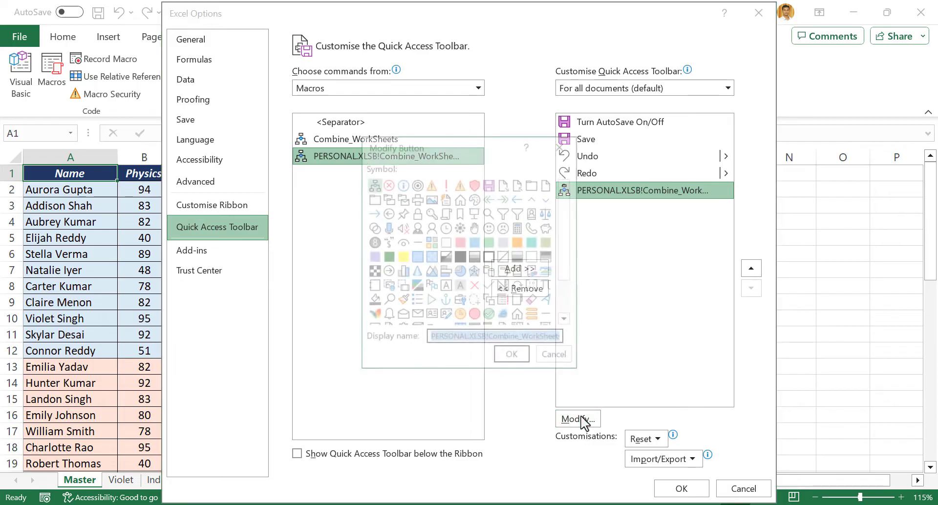
{"action": "left_click", "coordinate": [579, 420]}
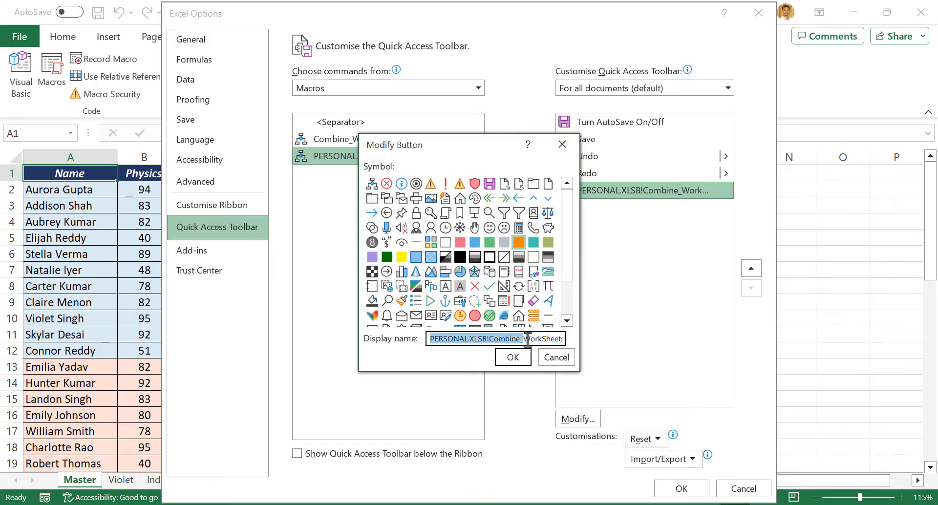
{"action": "type", "text": "Combine Data"}
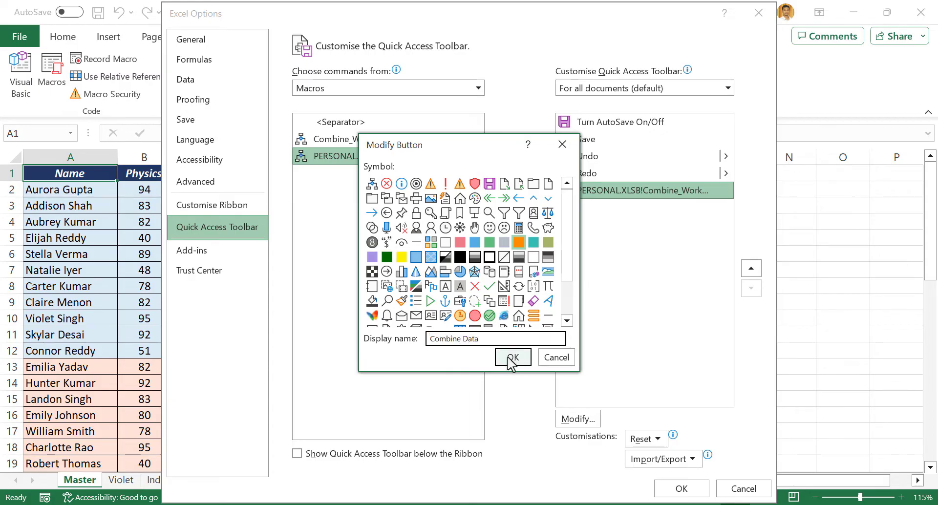
{"action": "left_click", "coordinate": [513, 358]}
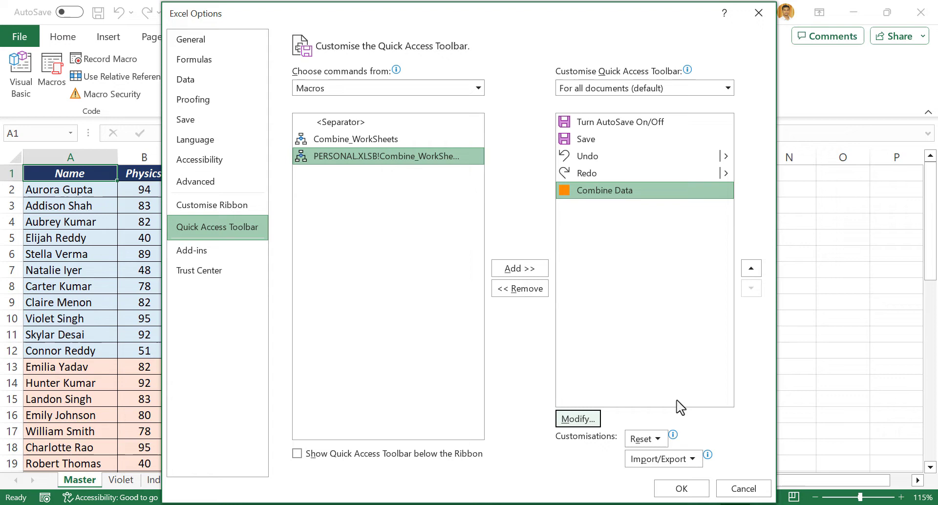
{"action": "left_click", "coordinate": [682, 489]}
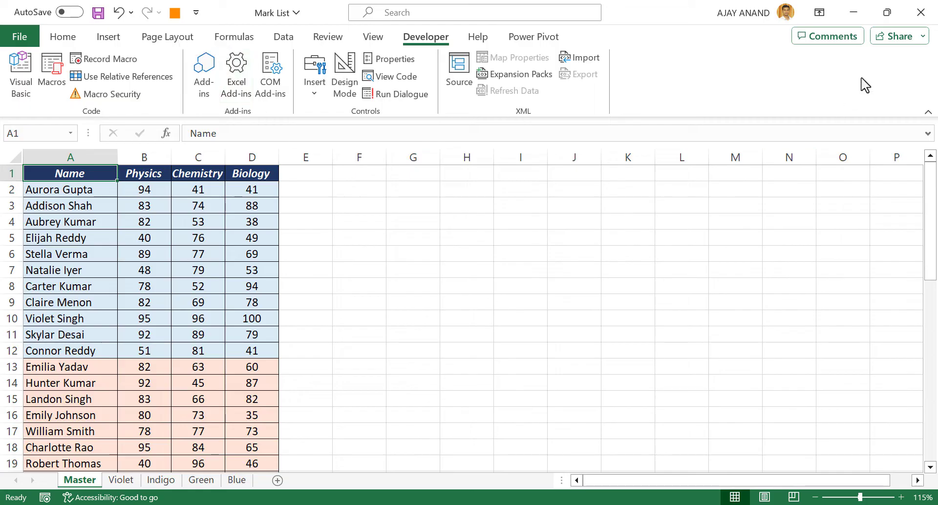
Close the Mark List workbook and answer its save prompt as Excel exits
{"action": "left_click", "coordinate": [921, 12]}
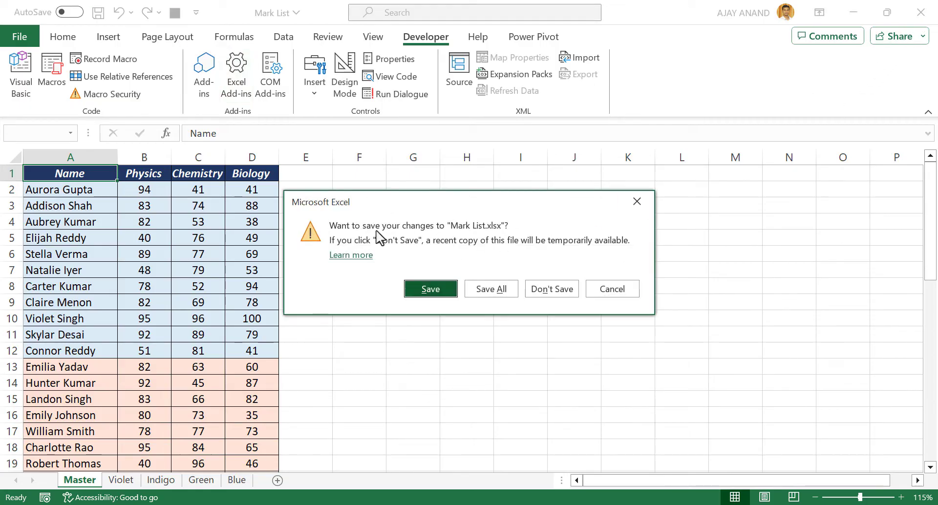
{"action": "left_click", "coordinate": [551, 288]}
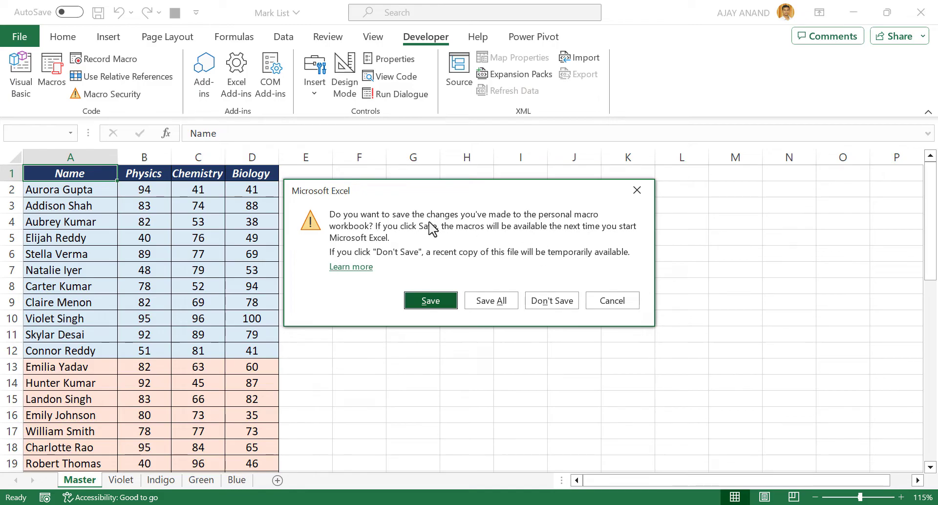
{"action": "mouse_move", "coordinate": [370, 233]}
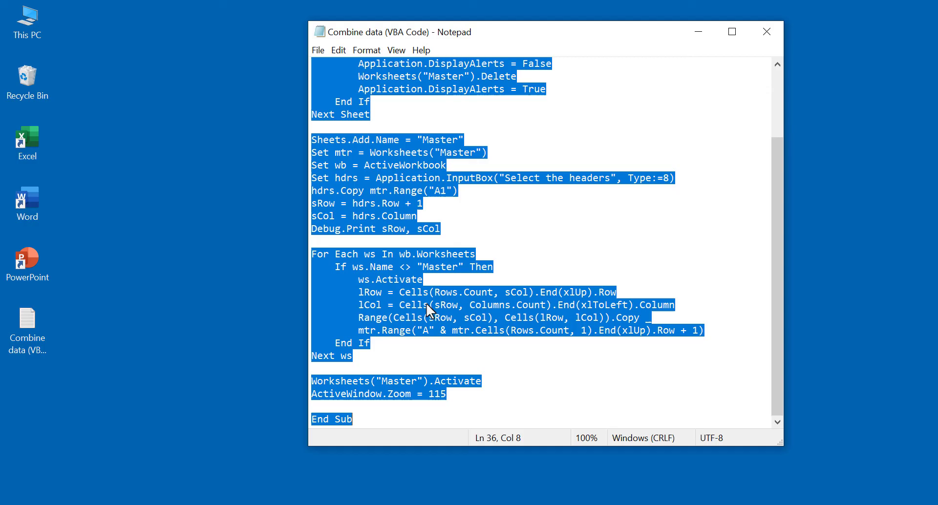
Open the Sales Data workbook from the macro folder in File Explorer
{"action": "left_click", "coordinate": [766, 31]}
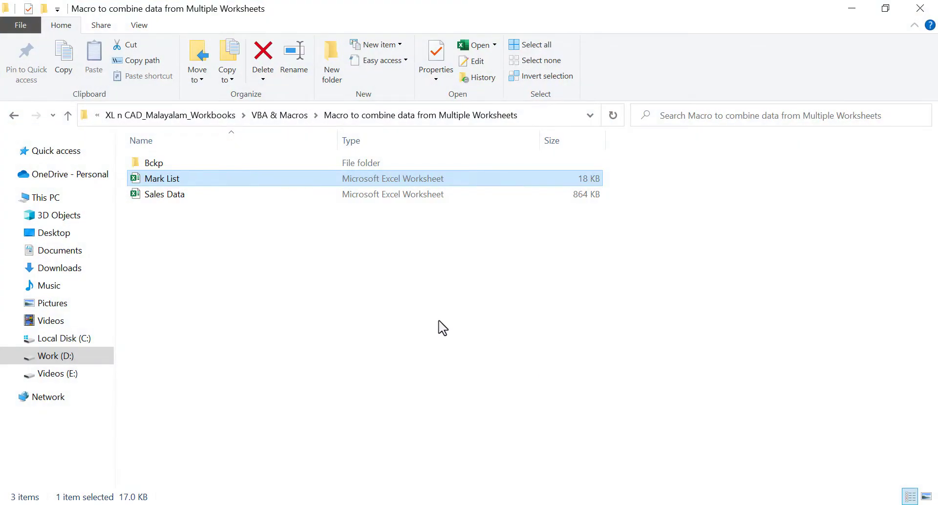
{"action": "left_click", "coordinate": [164, 195]}
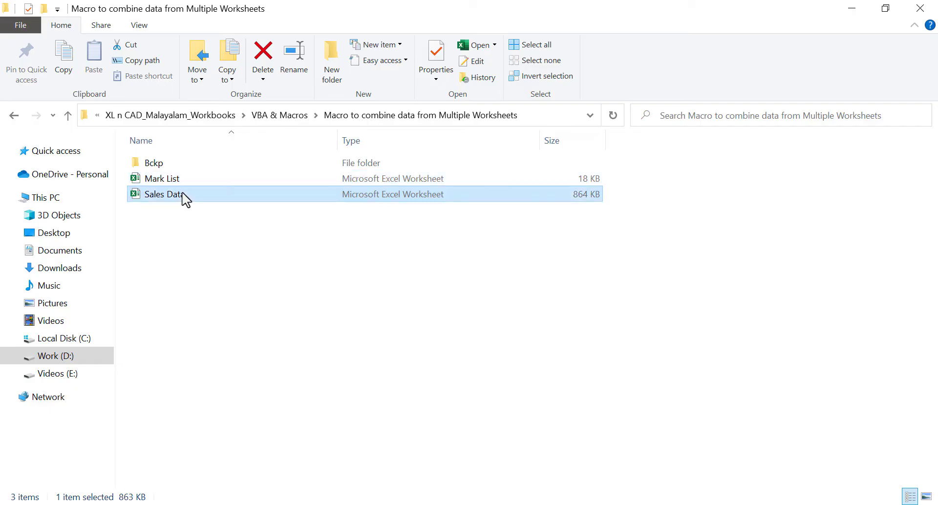
{"action": "double_click", "coordinate": [161, 194]}
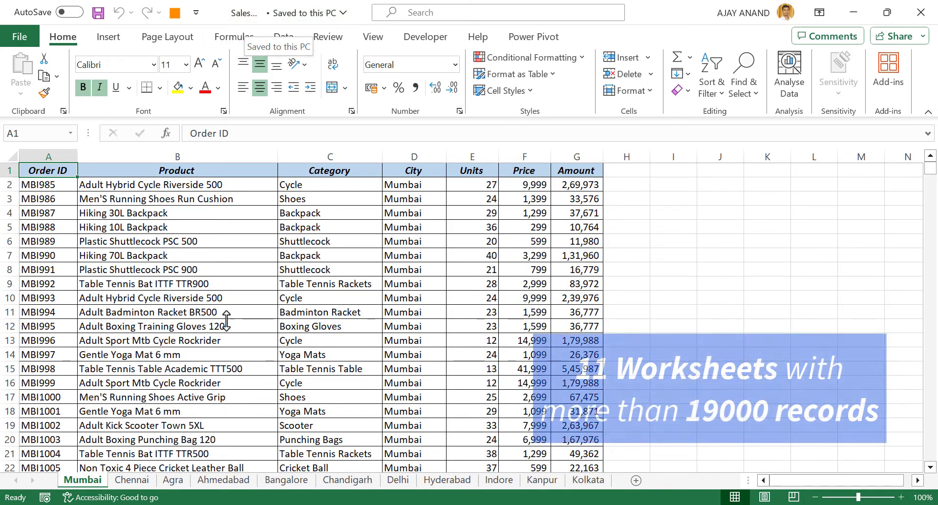
{"action": "left_click", "coordinate": [223, 480]}
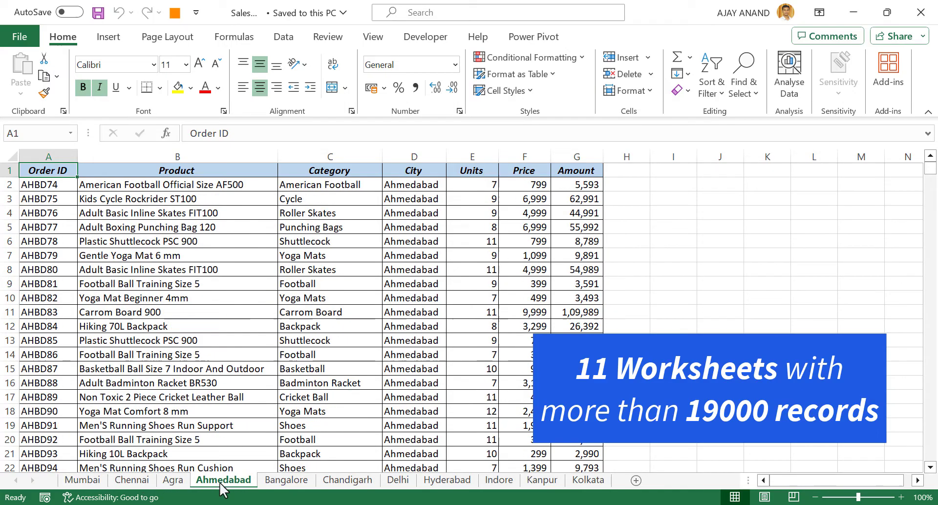
{"action": "left_click", "coordinate": [398, 480]}
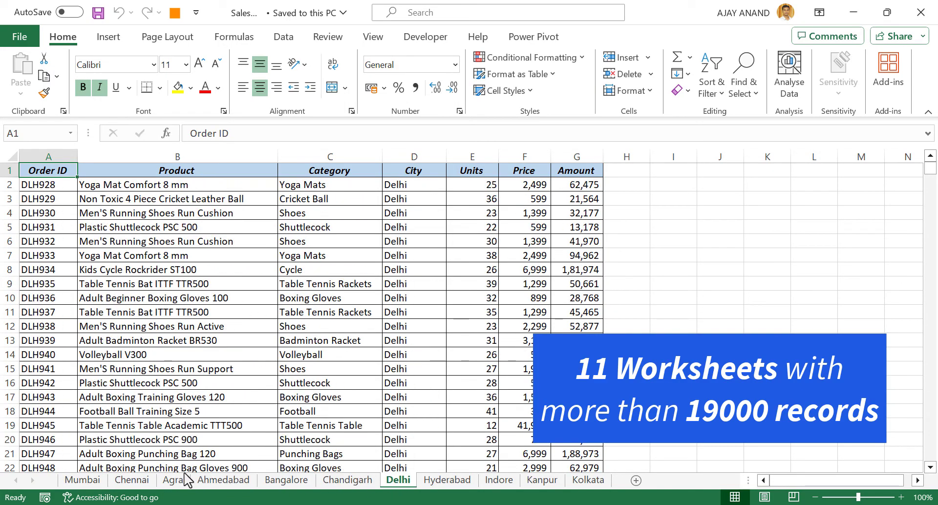
{"action": "left_click", "coordinate": [82, 480]}
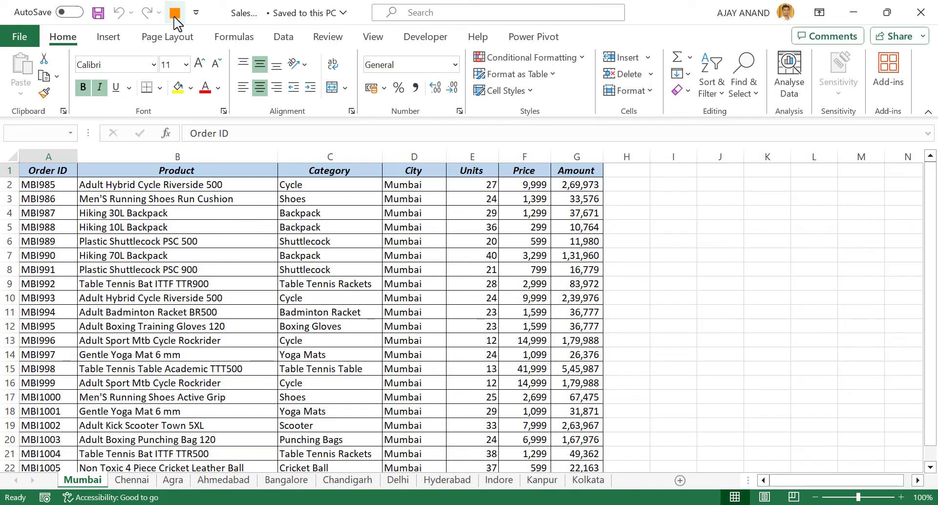
Run Combine Data from the Quick Access Toolbar using Mumbai!A1:G1 as the header row
{"action": "left_click", "coordinate": [174, 13]}
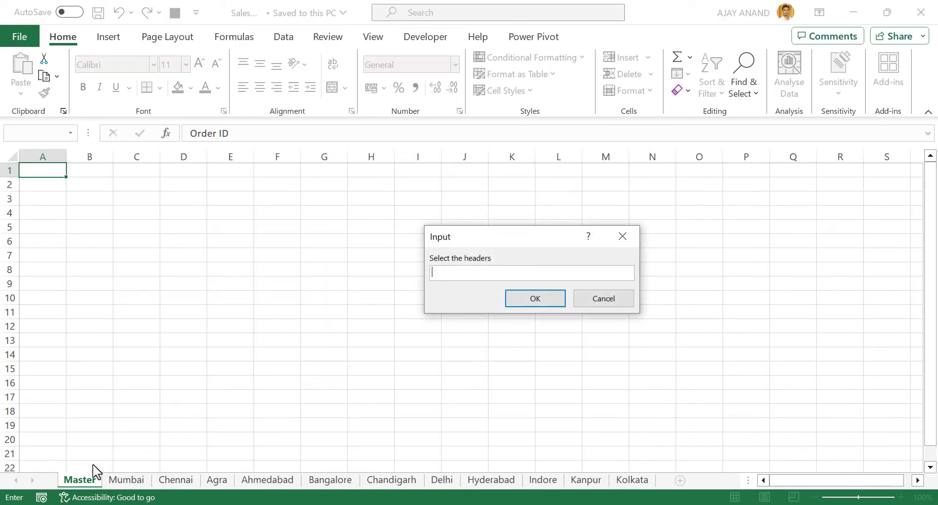
{"action": "mouse_move", "coordinate": [80, 482]}
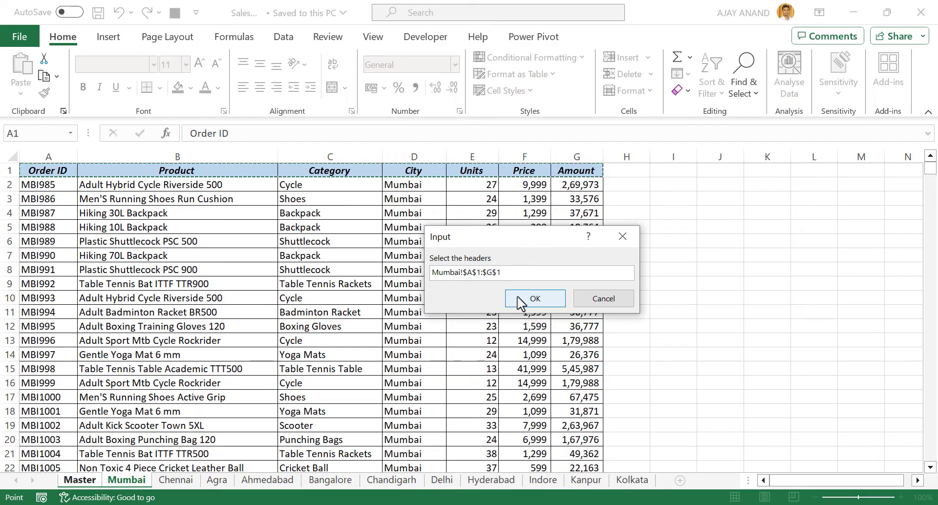
{"action": "left_click", "coordinate": [536, 299]}
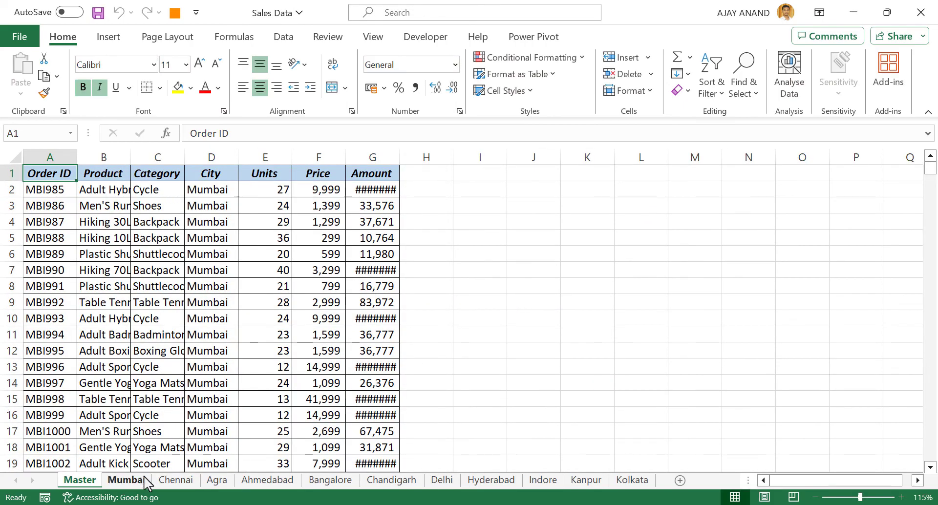